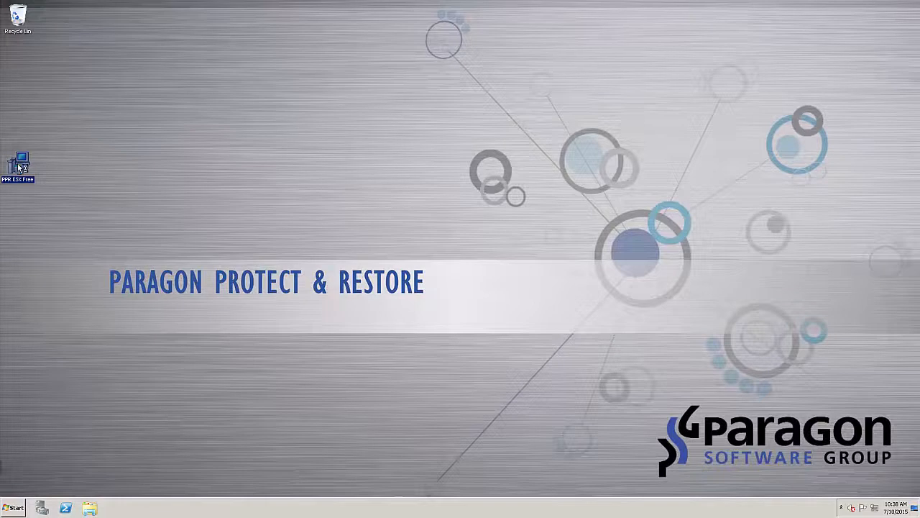
Install Paragon Protect and Restore ESX Free from its desktop package and close the completion notice
double_click(17, 162)
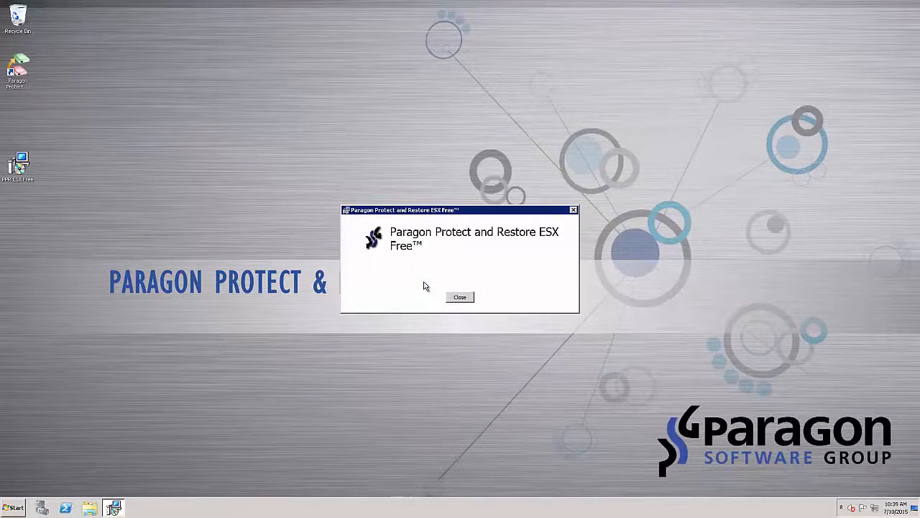
left_click(460, 297)
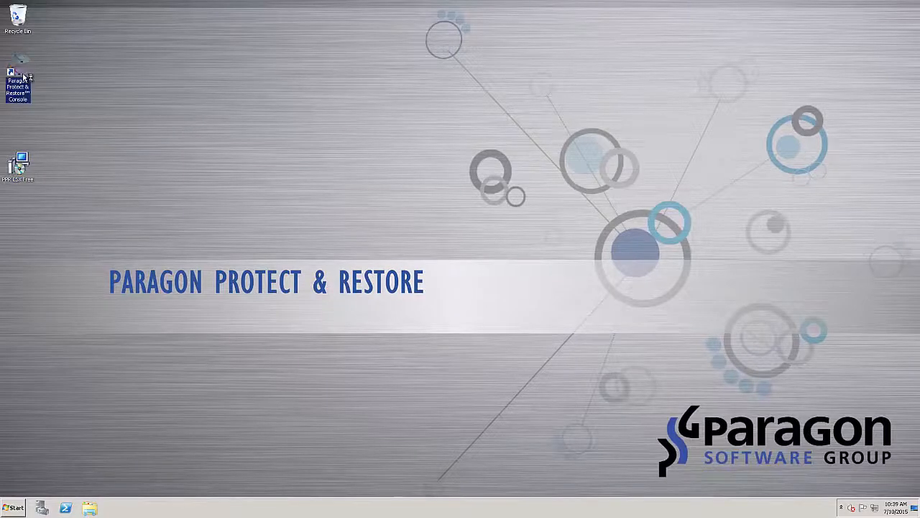
Launch the Protect & Restore Console and enter the administrator password for localhost
double_click(18, 68)
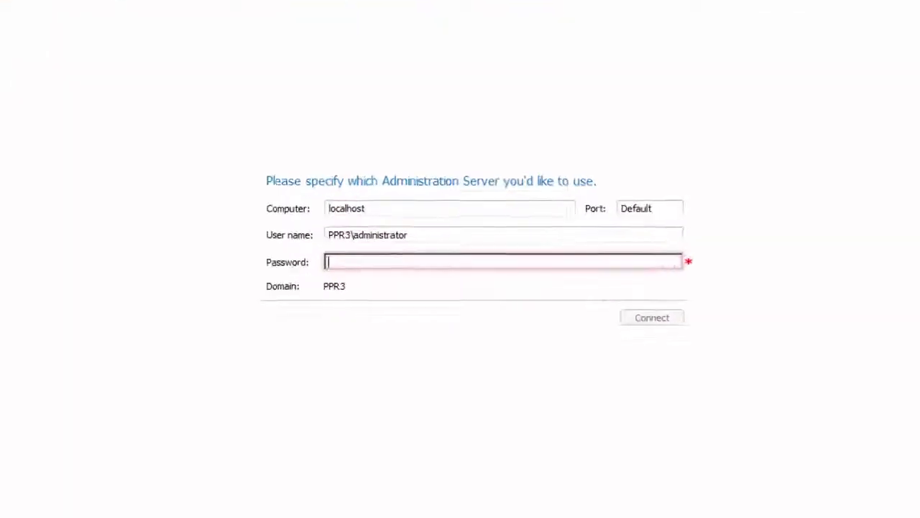
left_click(449, 207)
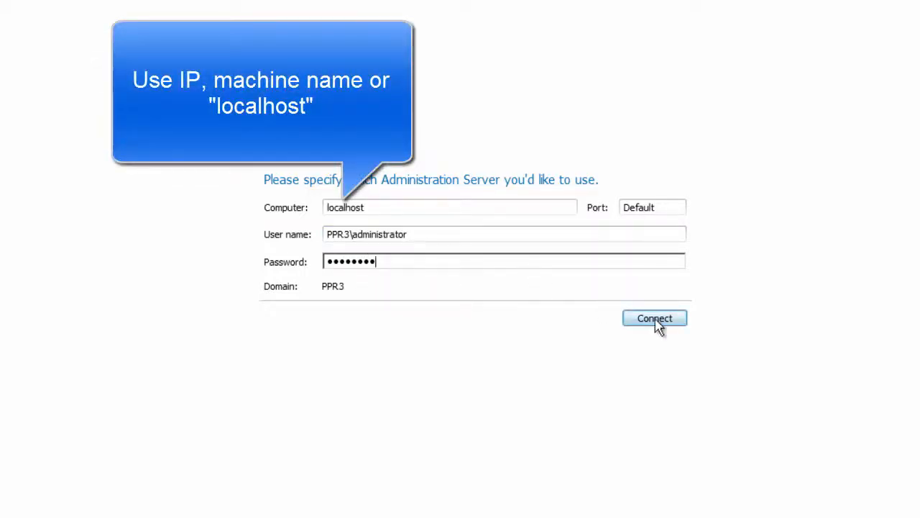
Connect to the localhost Administration Server and review the ESX Bridge, Backup and Deduplication server roles
left_click(655, 318)
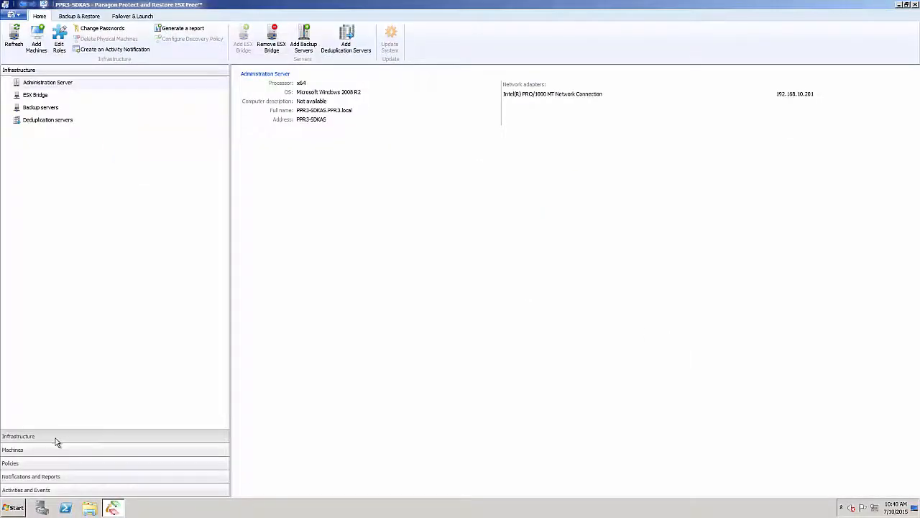
mouse_move(50, 106)
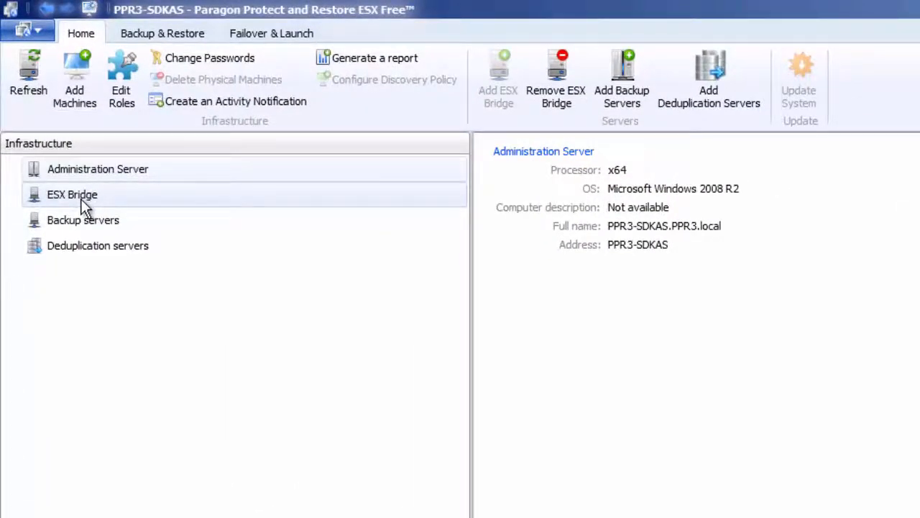
left_click(71, 194)
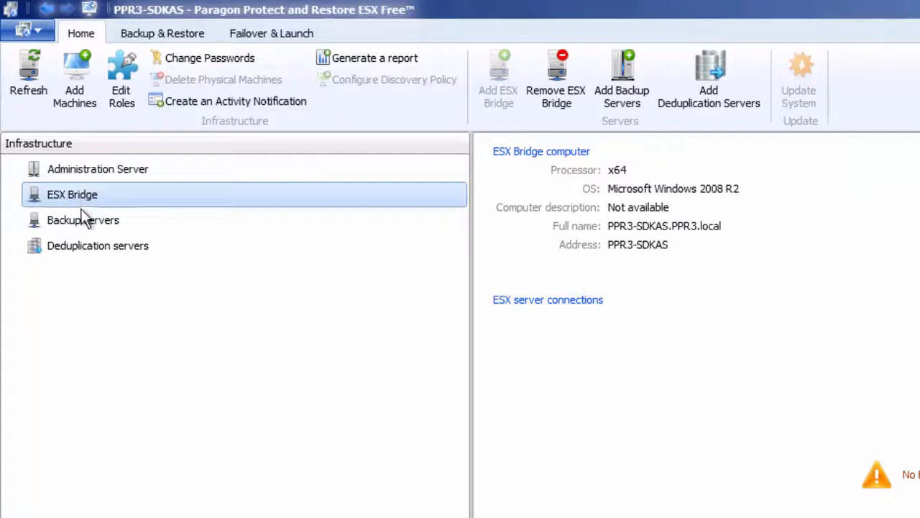
left_click(83, 219)
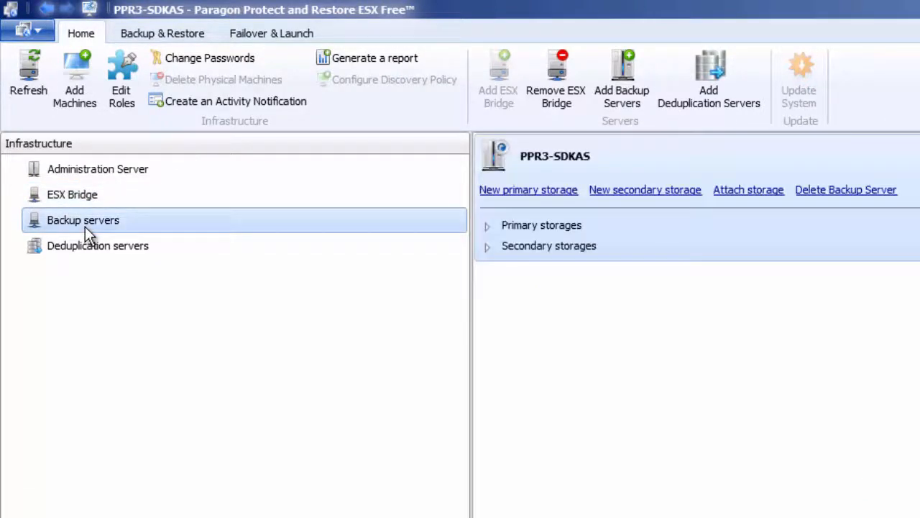
mouse_move(98, 245)
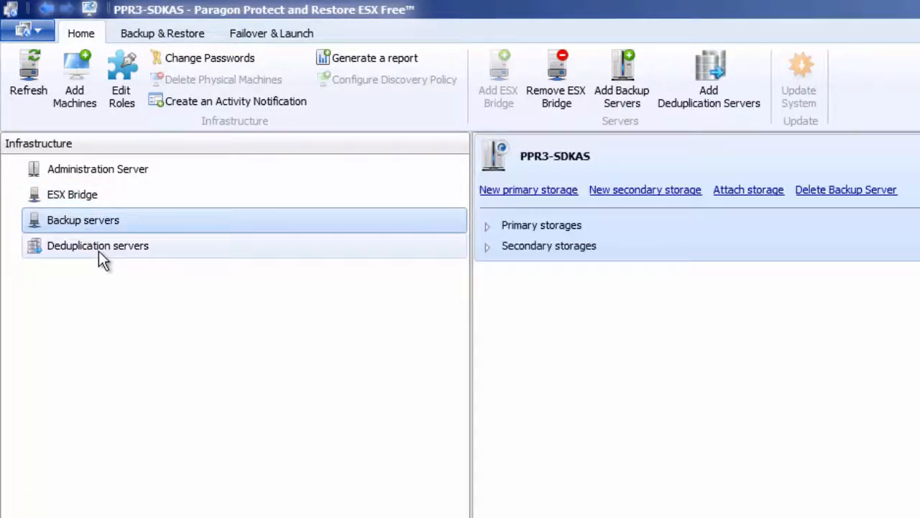
left_click(97, 245)
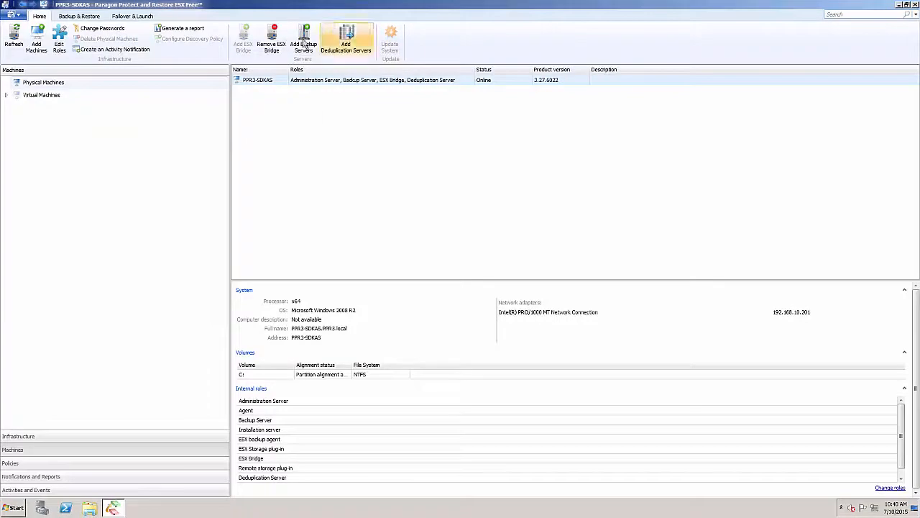
Select PPR3-SDKBU under PPR3.local > Computers in Active Directory as the new backup server
left_click(303, 41)
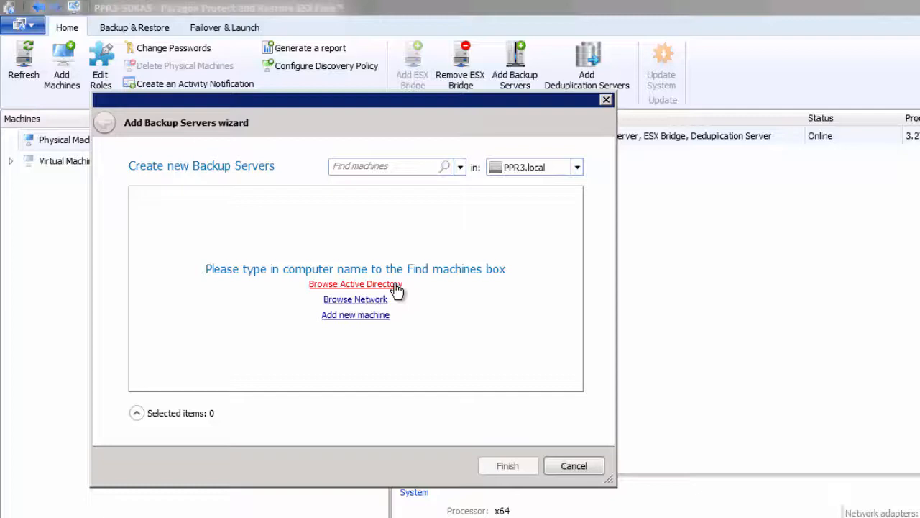
left_click(354, 283)
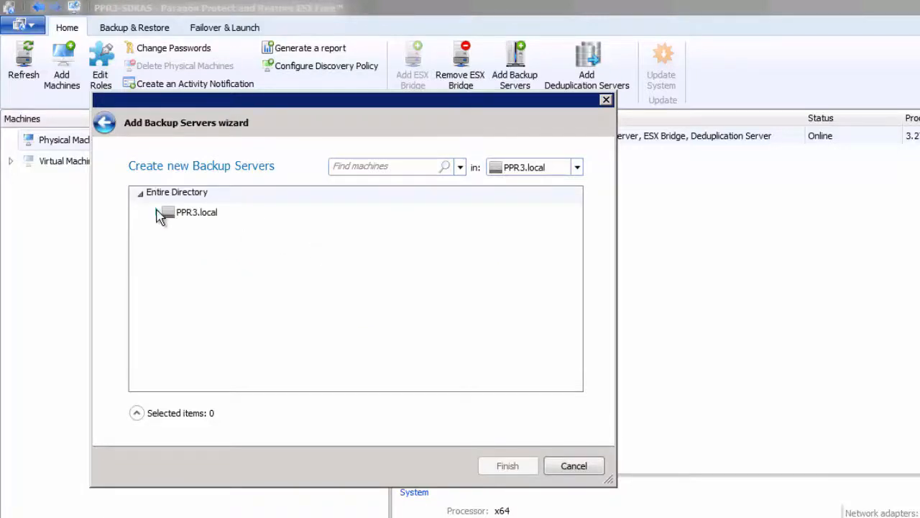
left_click(156, 211)
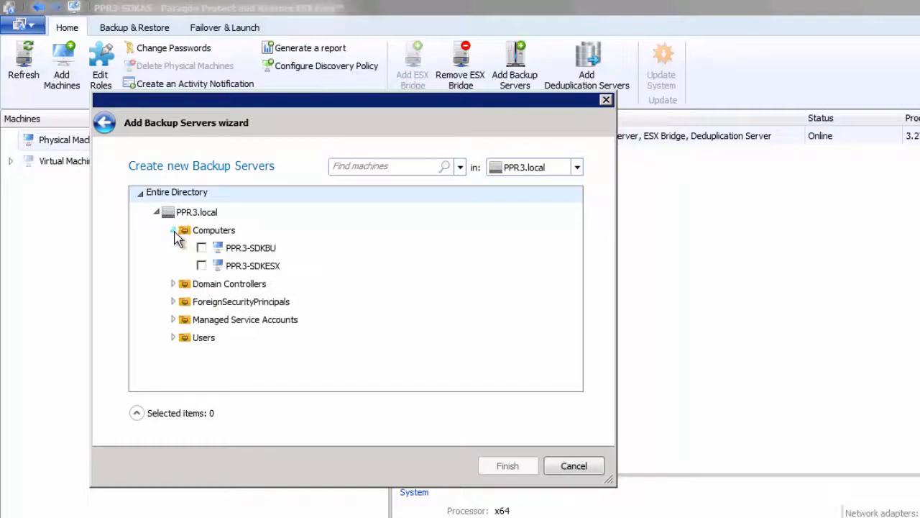
left_click(202, 247)
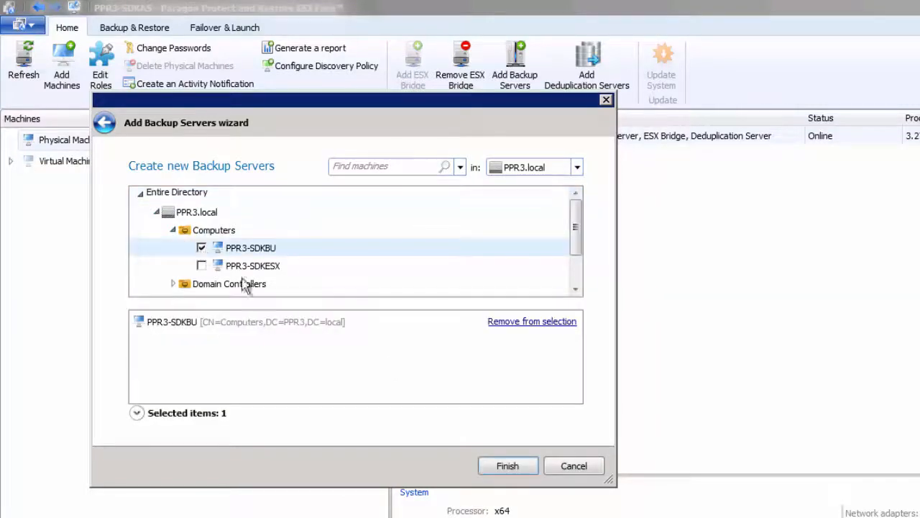
left_click(507, 465)
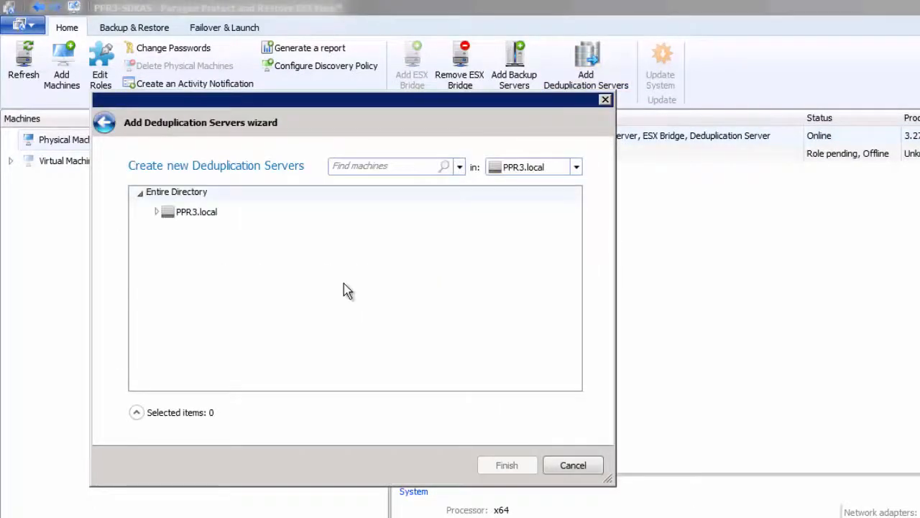
Pick PPR3-SDKESX under PPR3.local > Computers and finish adding it as deduplication server
left_click(156, 211)
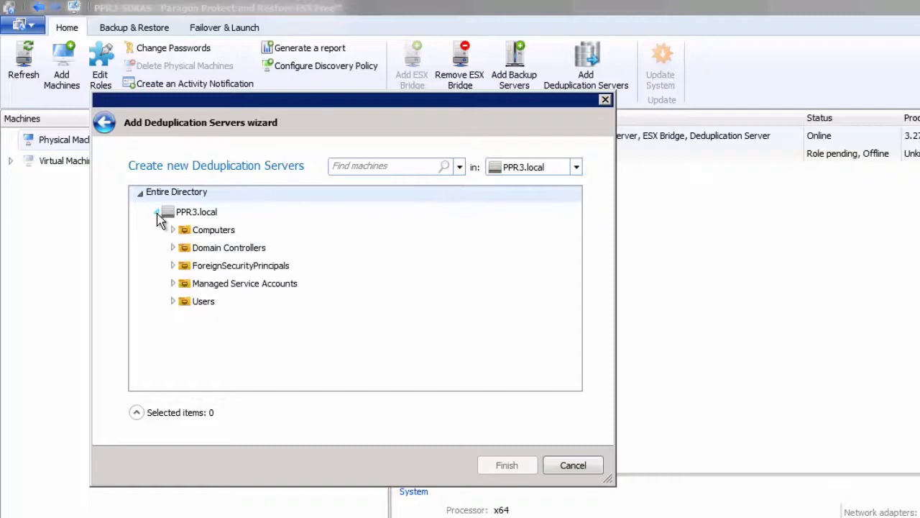
left_click(172, 229)
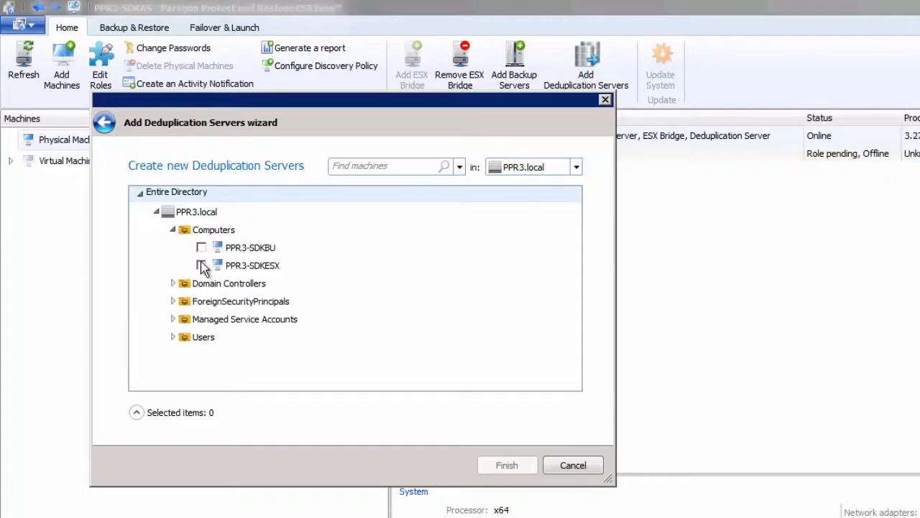
left_click(202, 265)
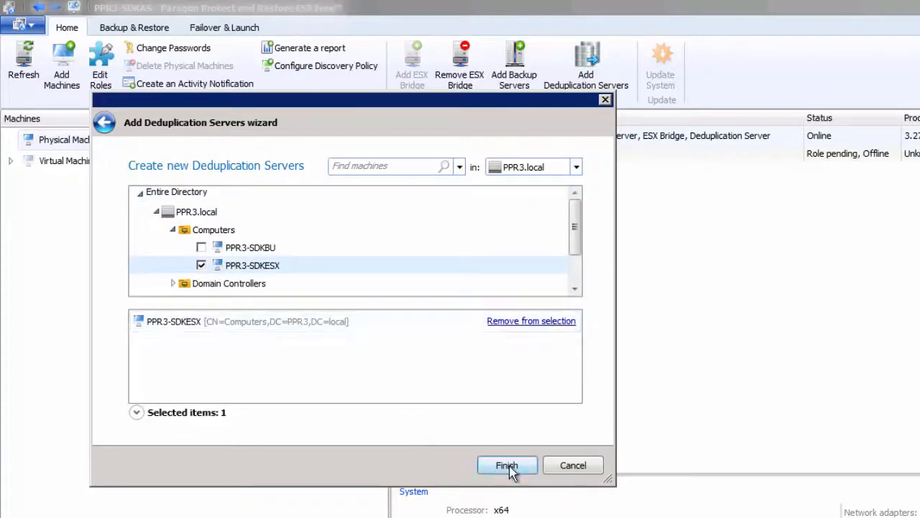
left_click(507, 465)
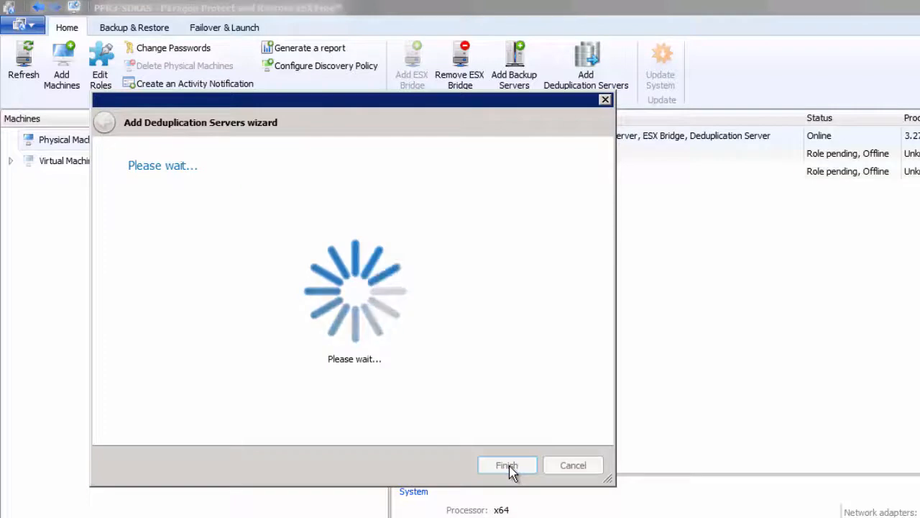
left_click(507, 464)
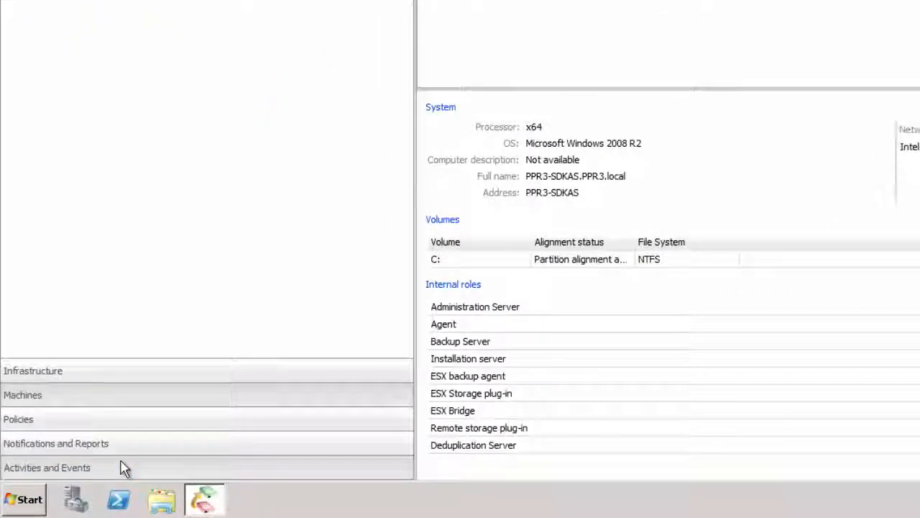
Show Activities and Events progress for the PPR3-SDKESX and PPR3-SDKBU installations
left_click(47, 467)
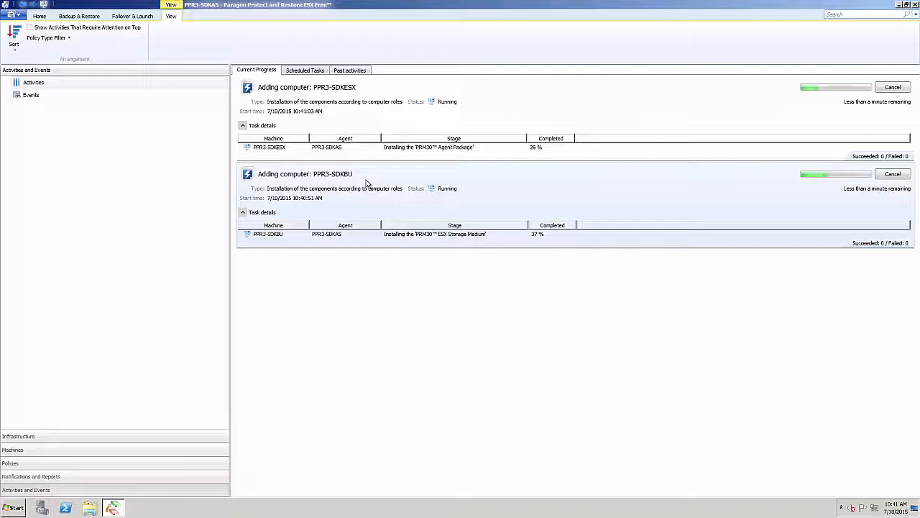
mouse_move(362, 392)
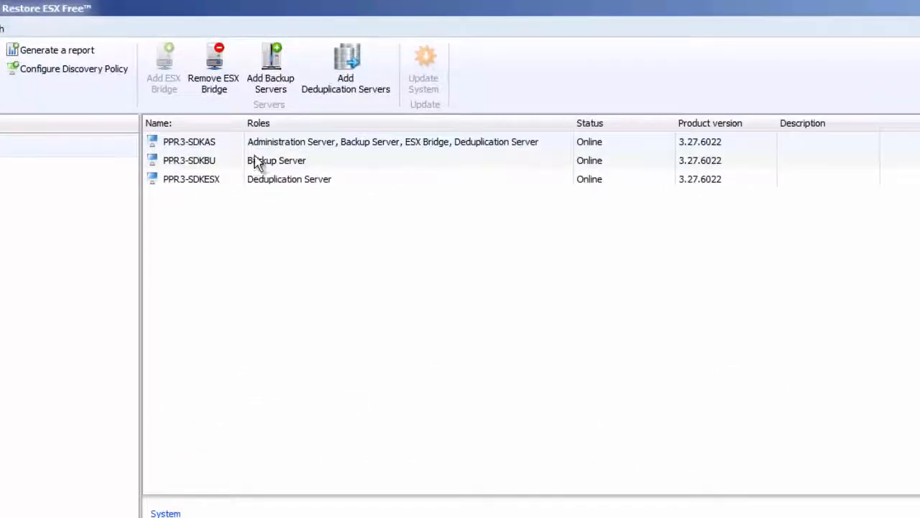
mouse_move(266, 185)
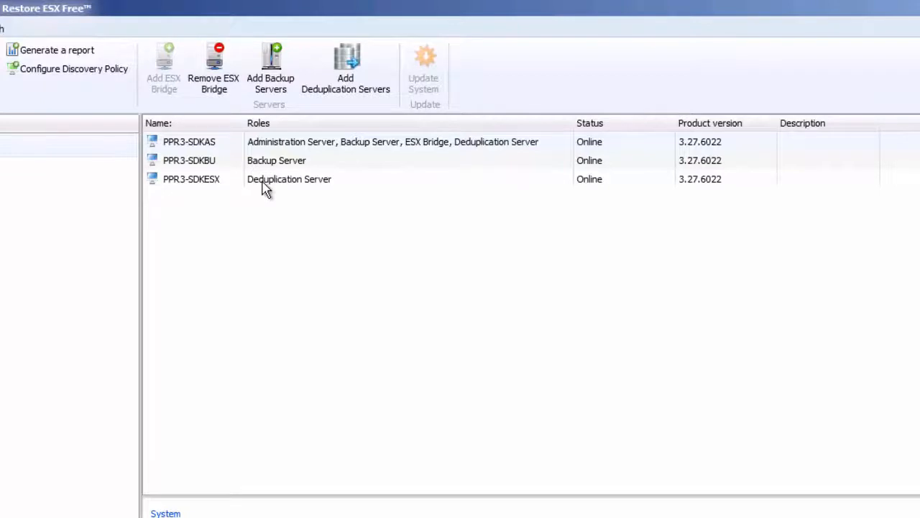